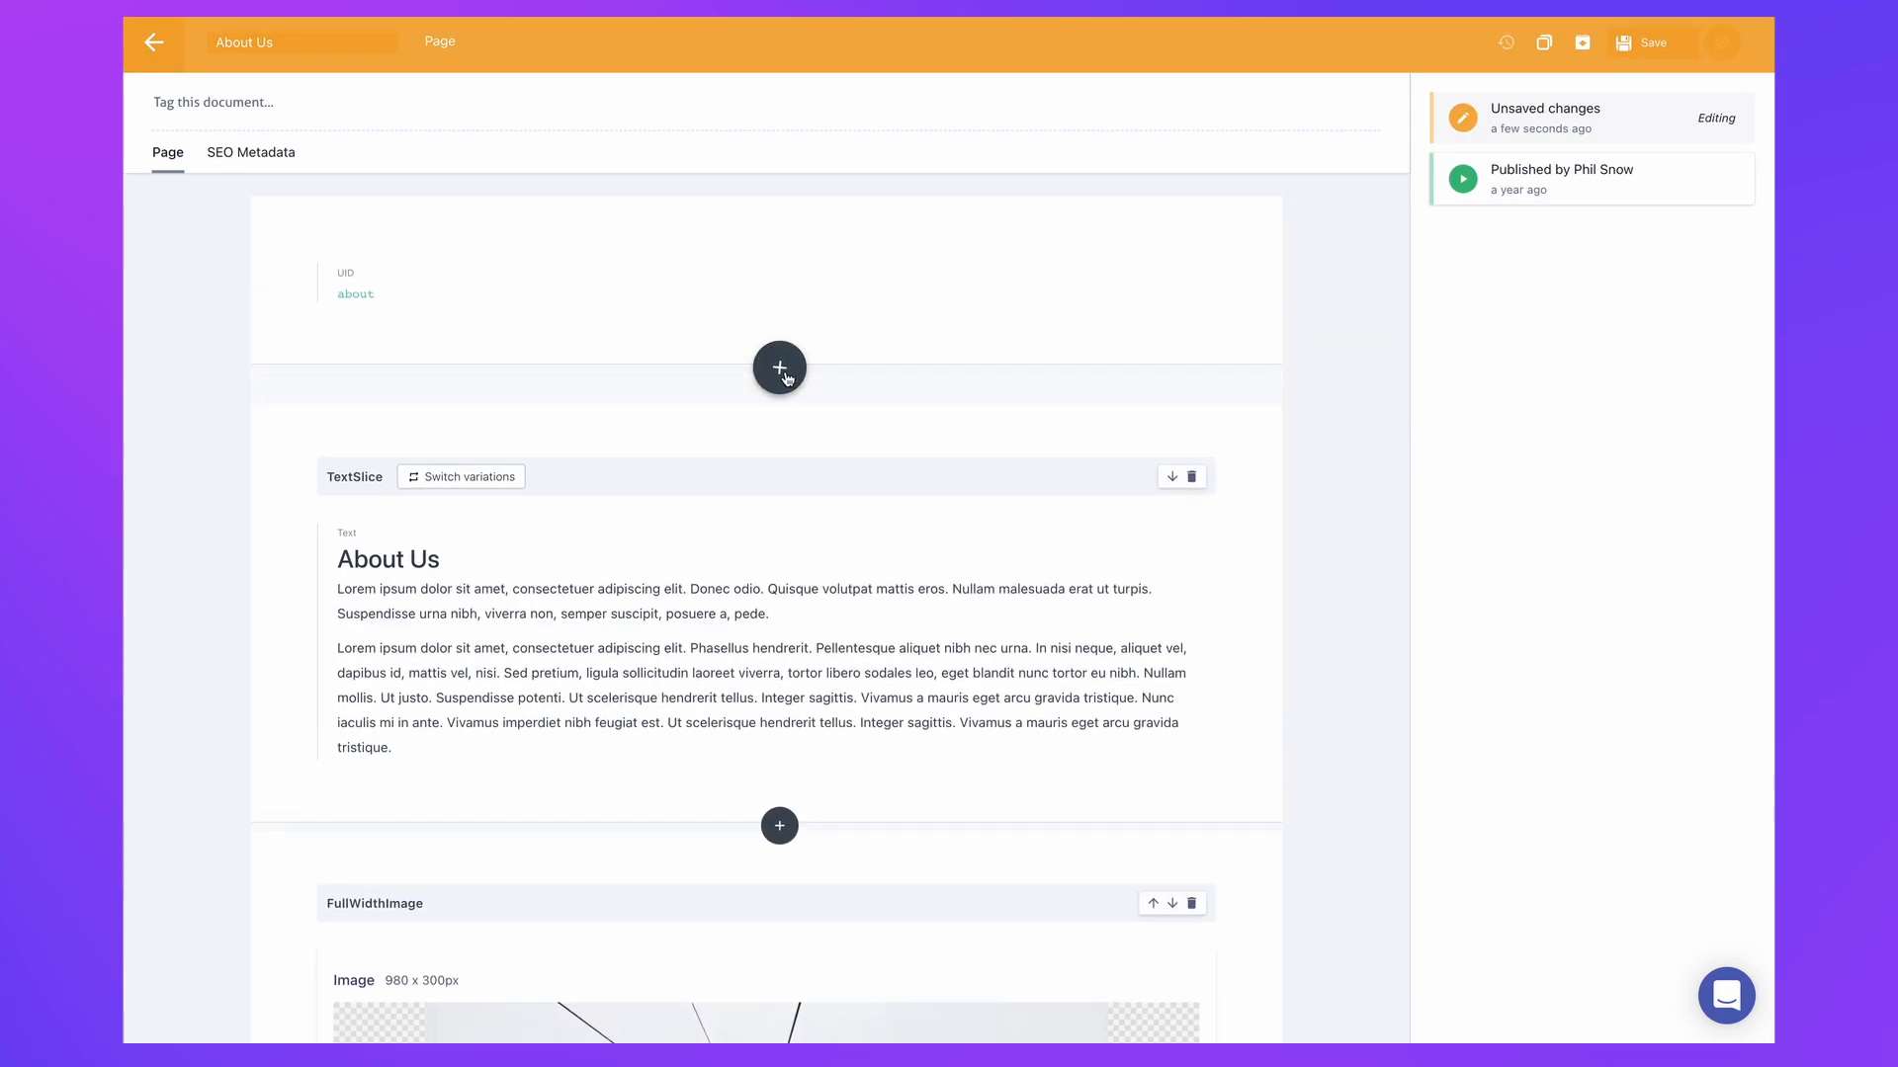
# Step: Save the Article custom type with UID, Title, SEO Title and Author Link fields to the file system
pyautogui.click(779, 368)
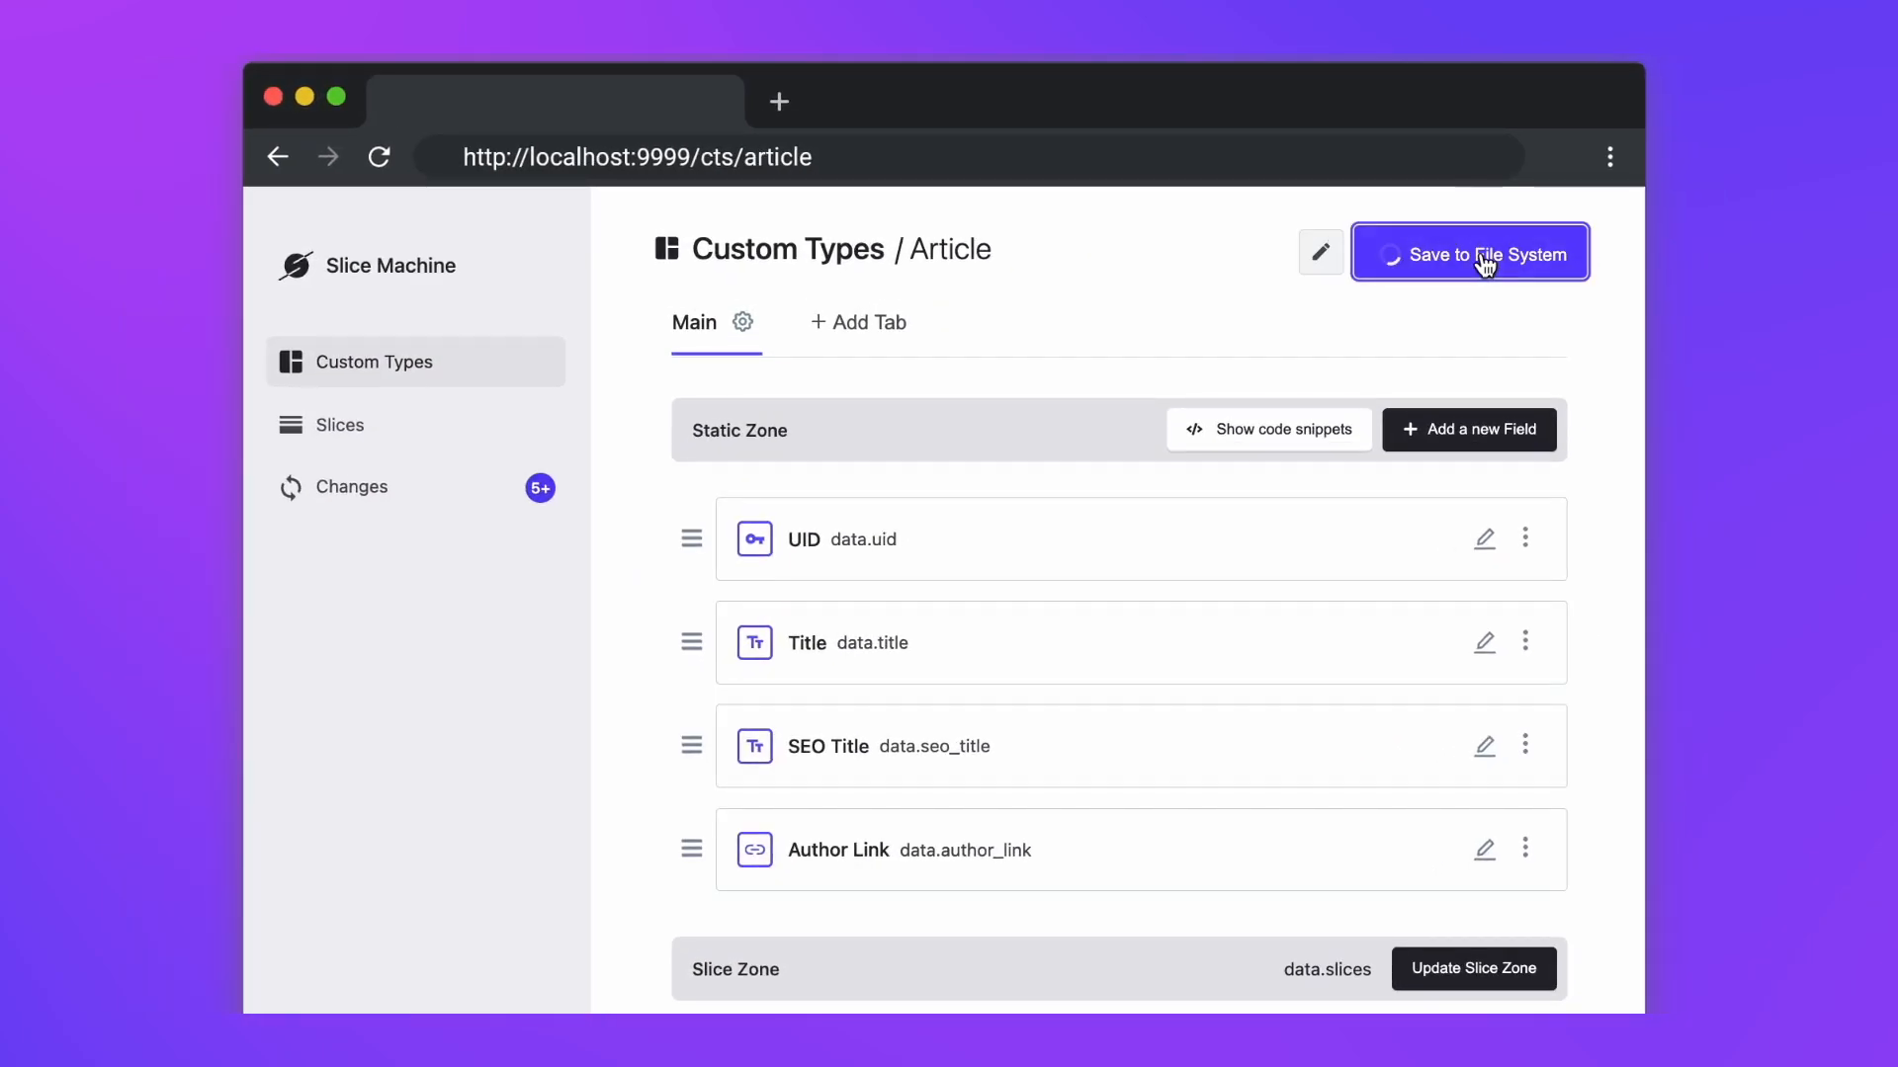
# Step: Push the pending Article type and slice changes to Prismic from the Changes list
pyautogui.click(1468, 253)
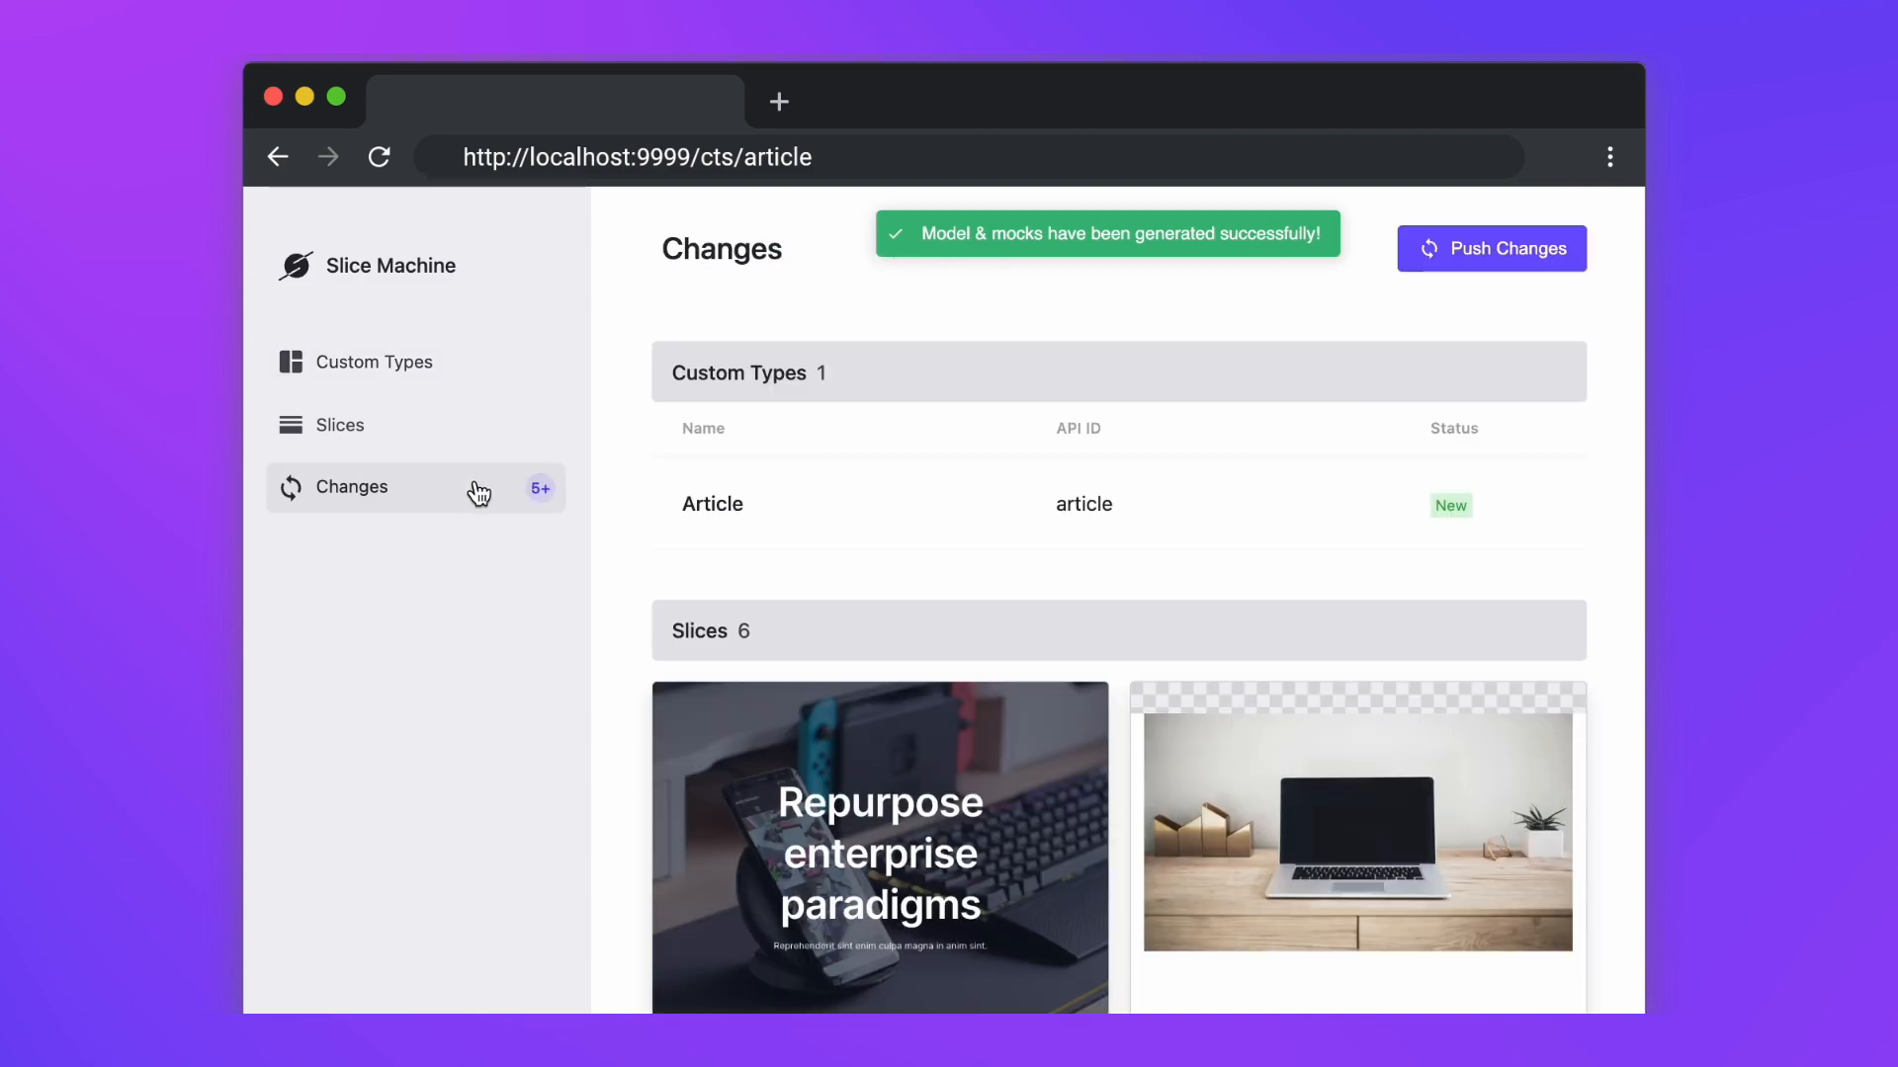
pyautogui.click(1490, 249)
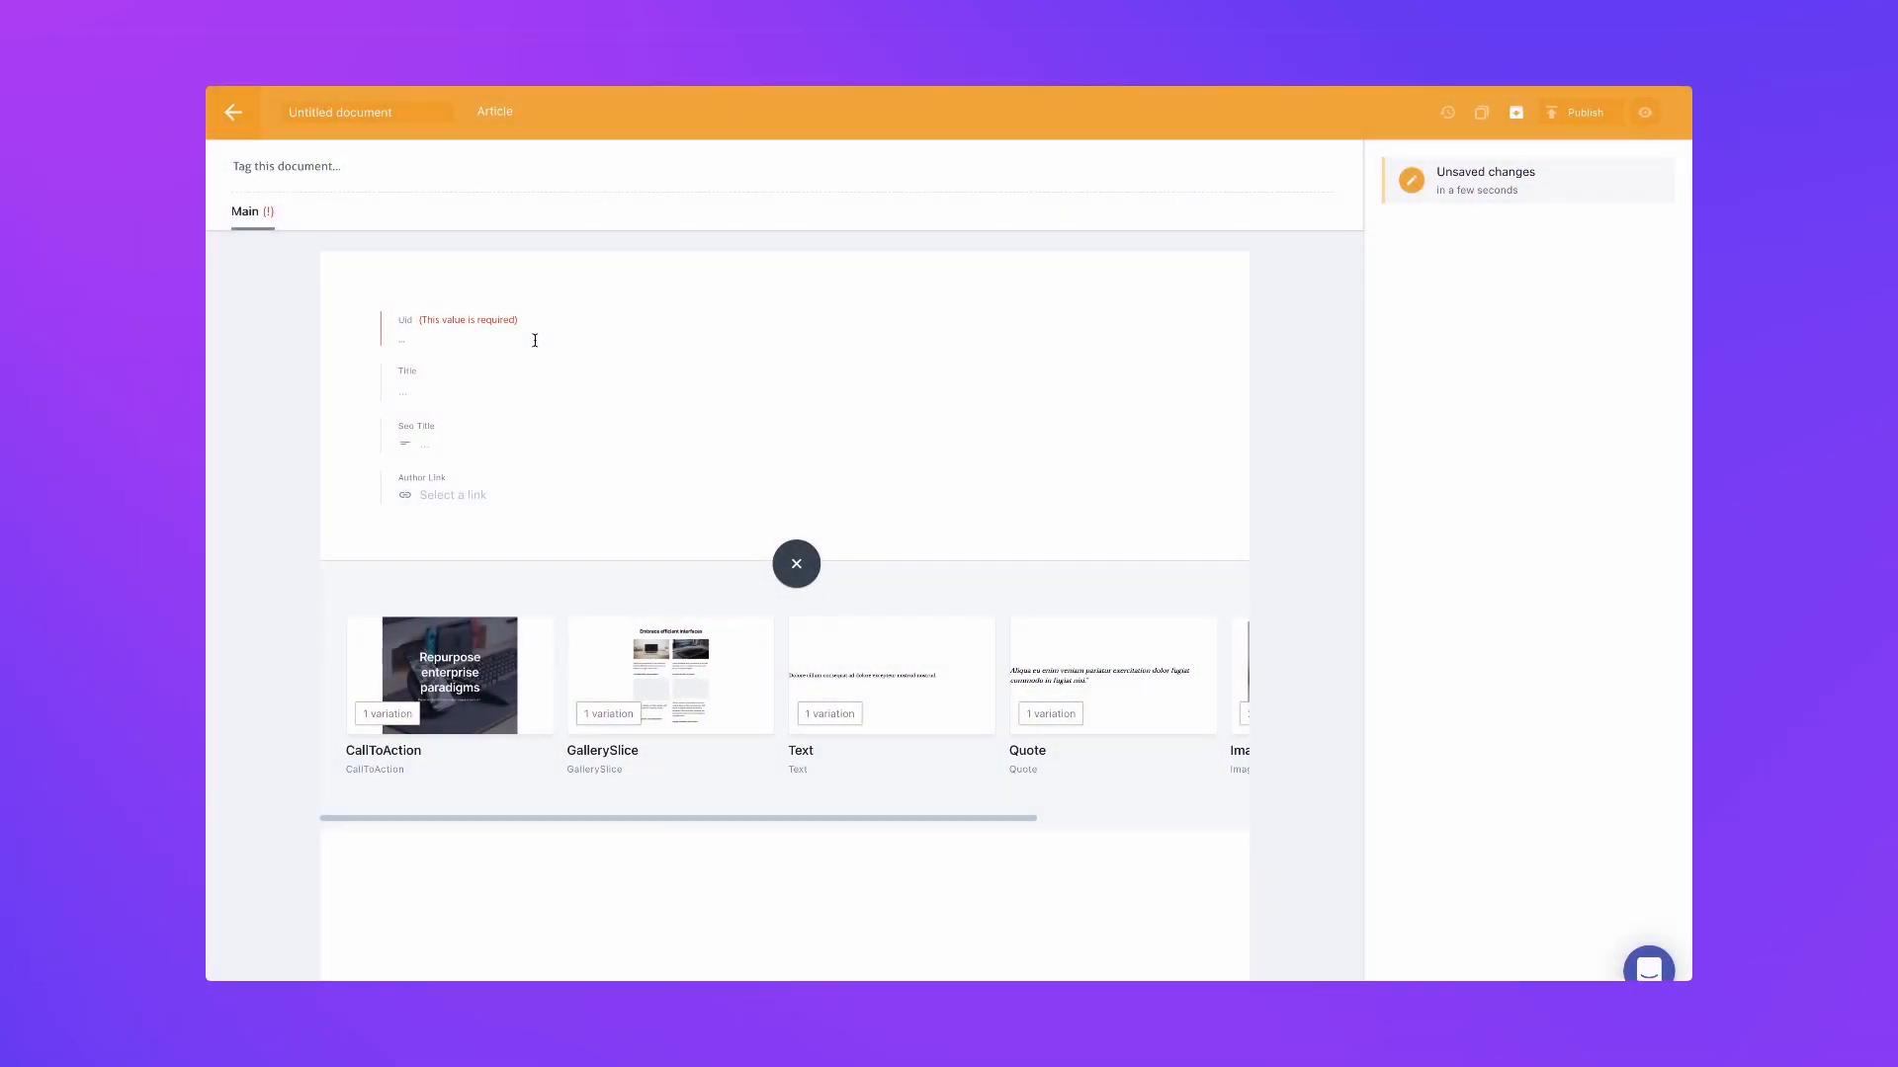
# Step: Fill in UID 'holidays', title 'The holidays are coming!' and SEO title 'June Holidays'
pyautogui.write('holidays')
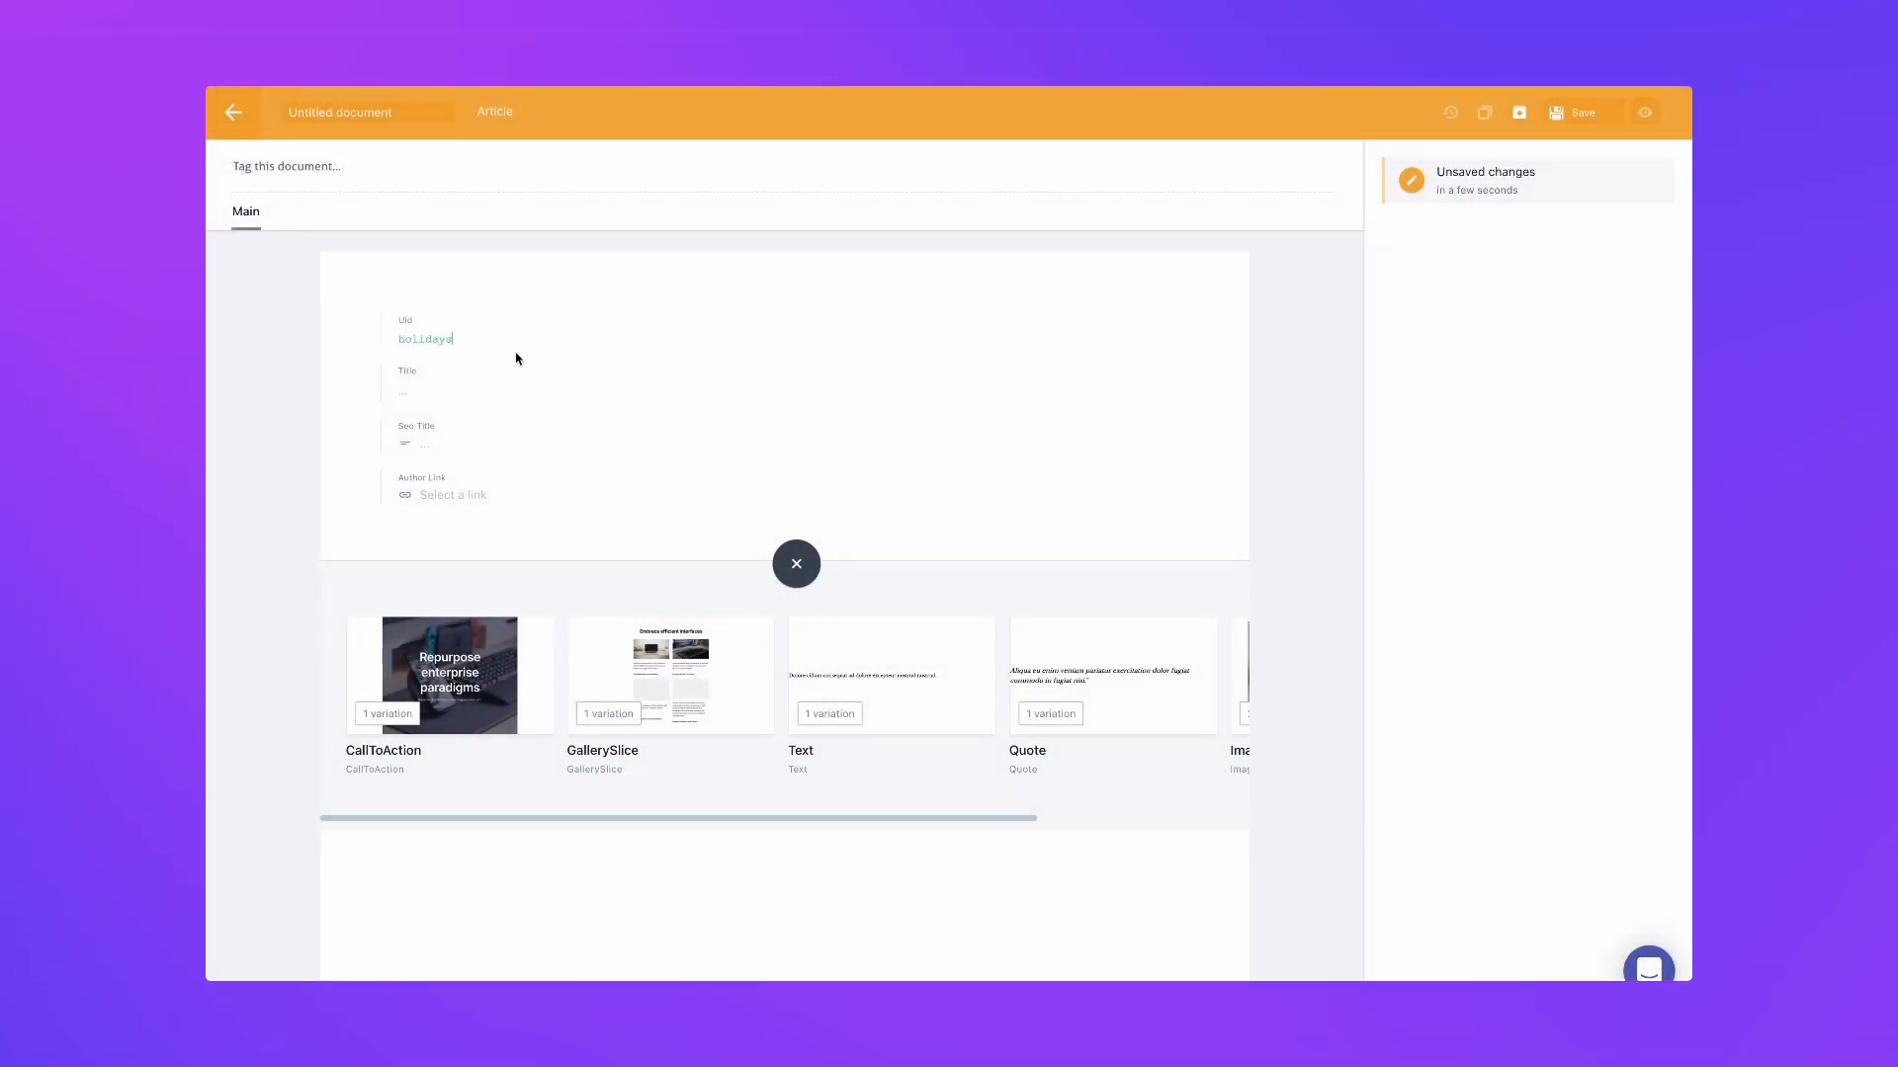
pyautogui.write('The ho')
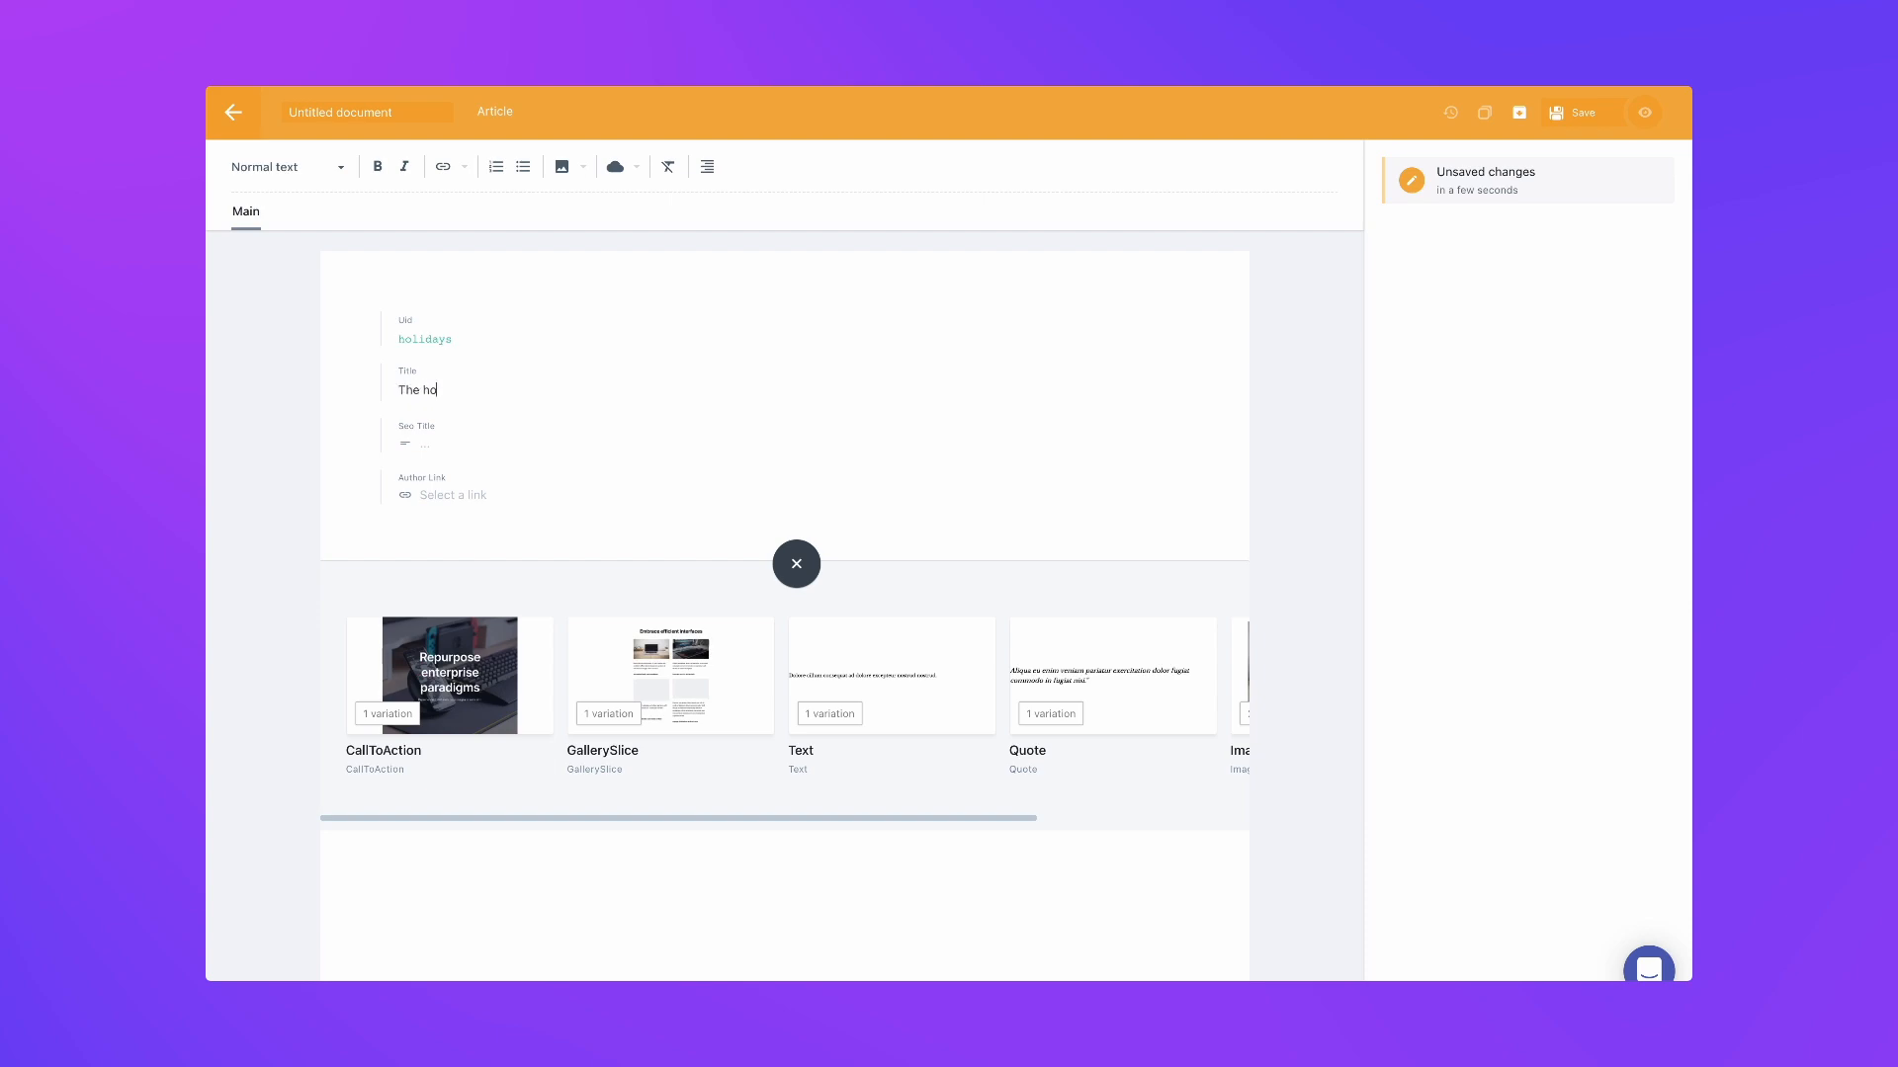
pyautogui.write('l')
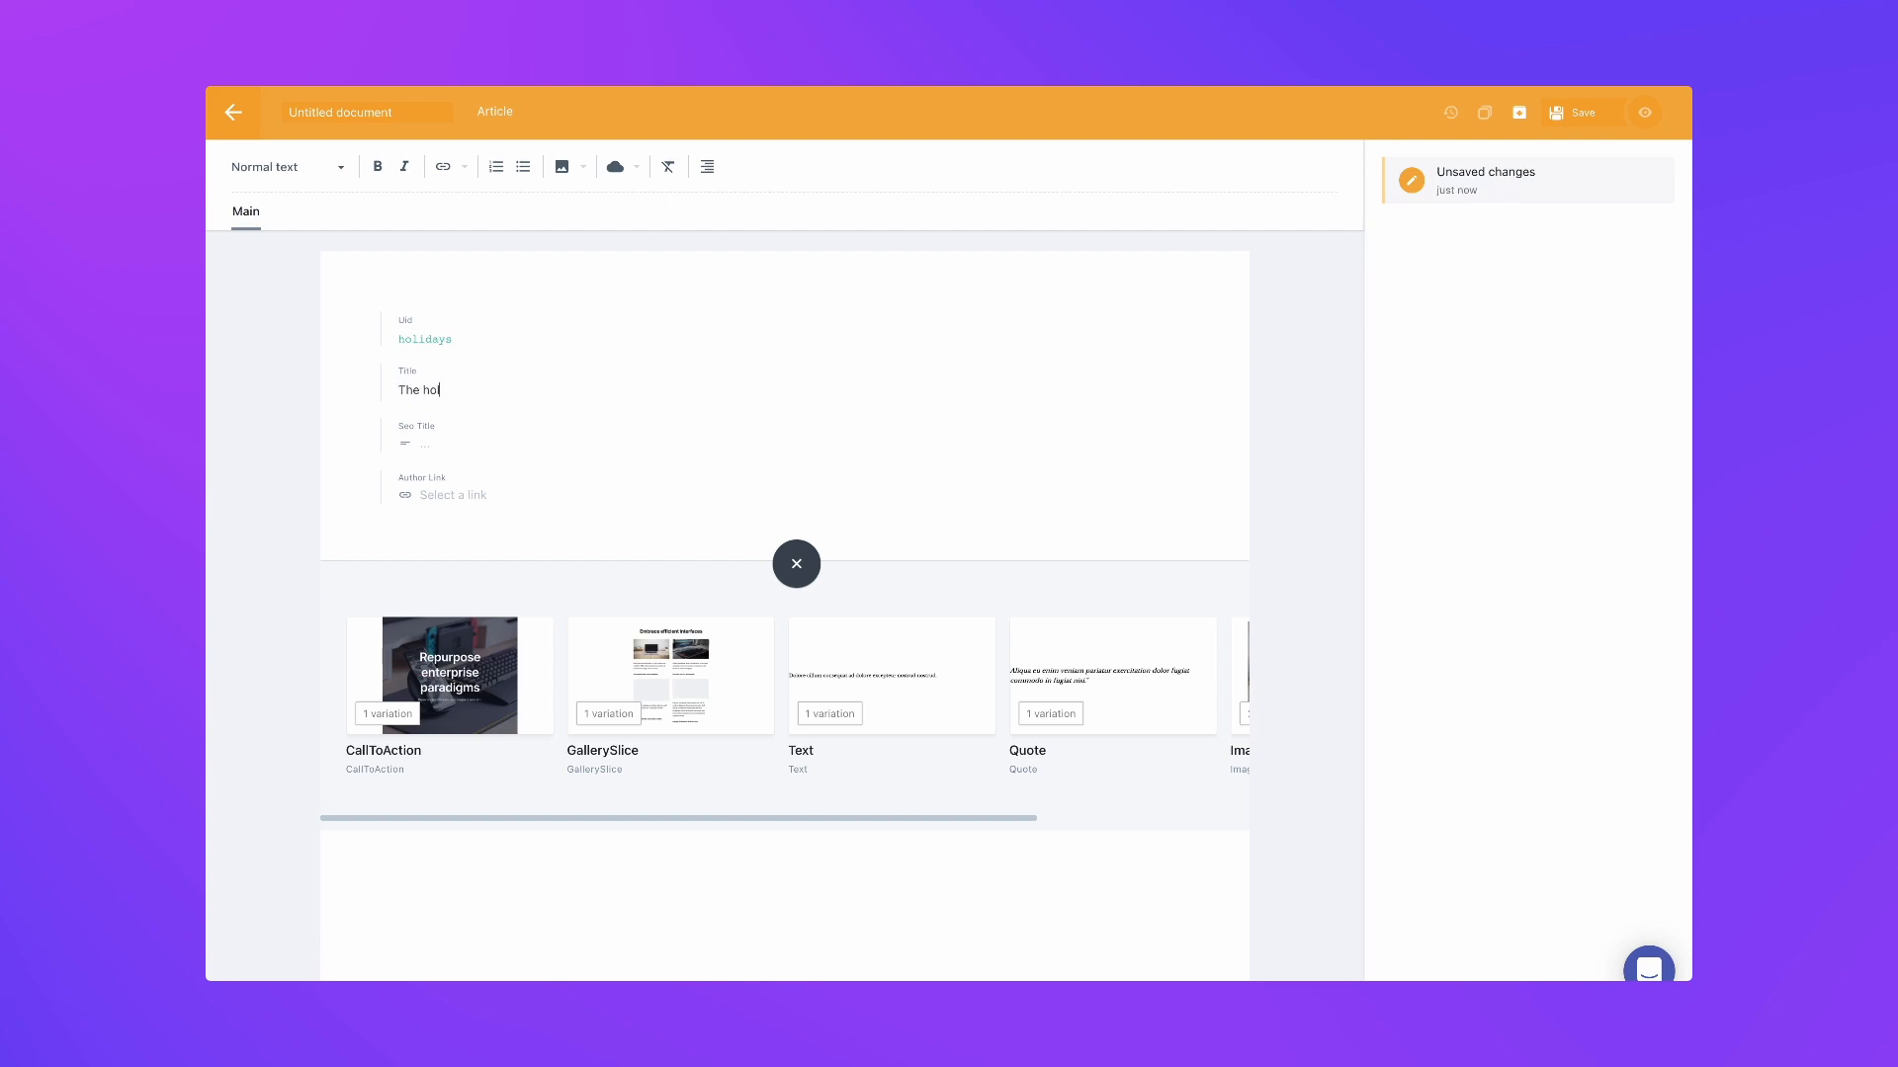
pyautogui.write('idays are coming!')
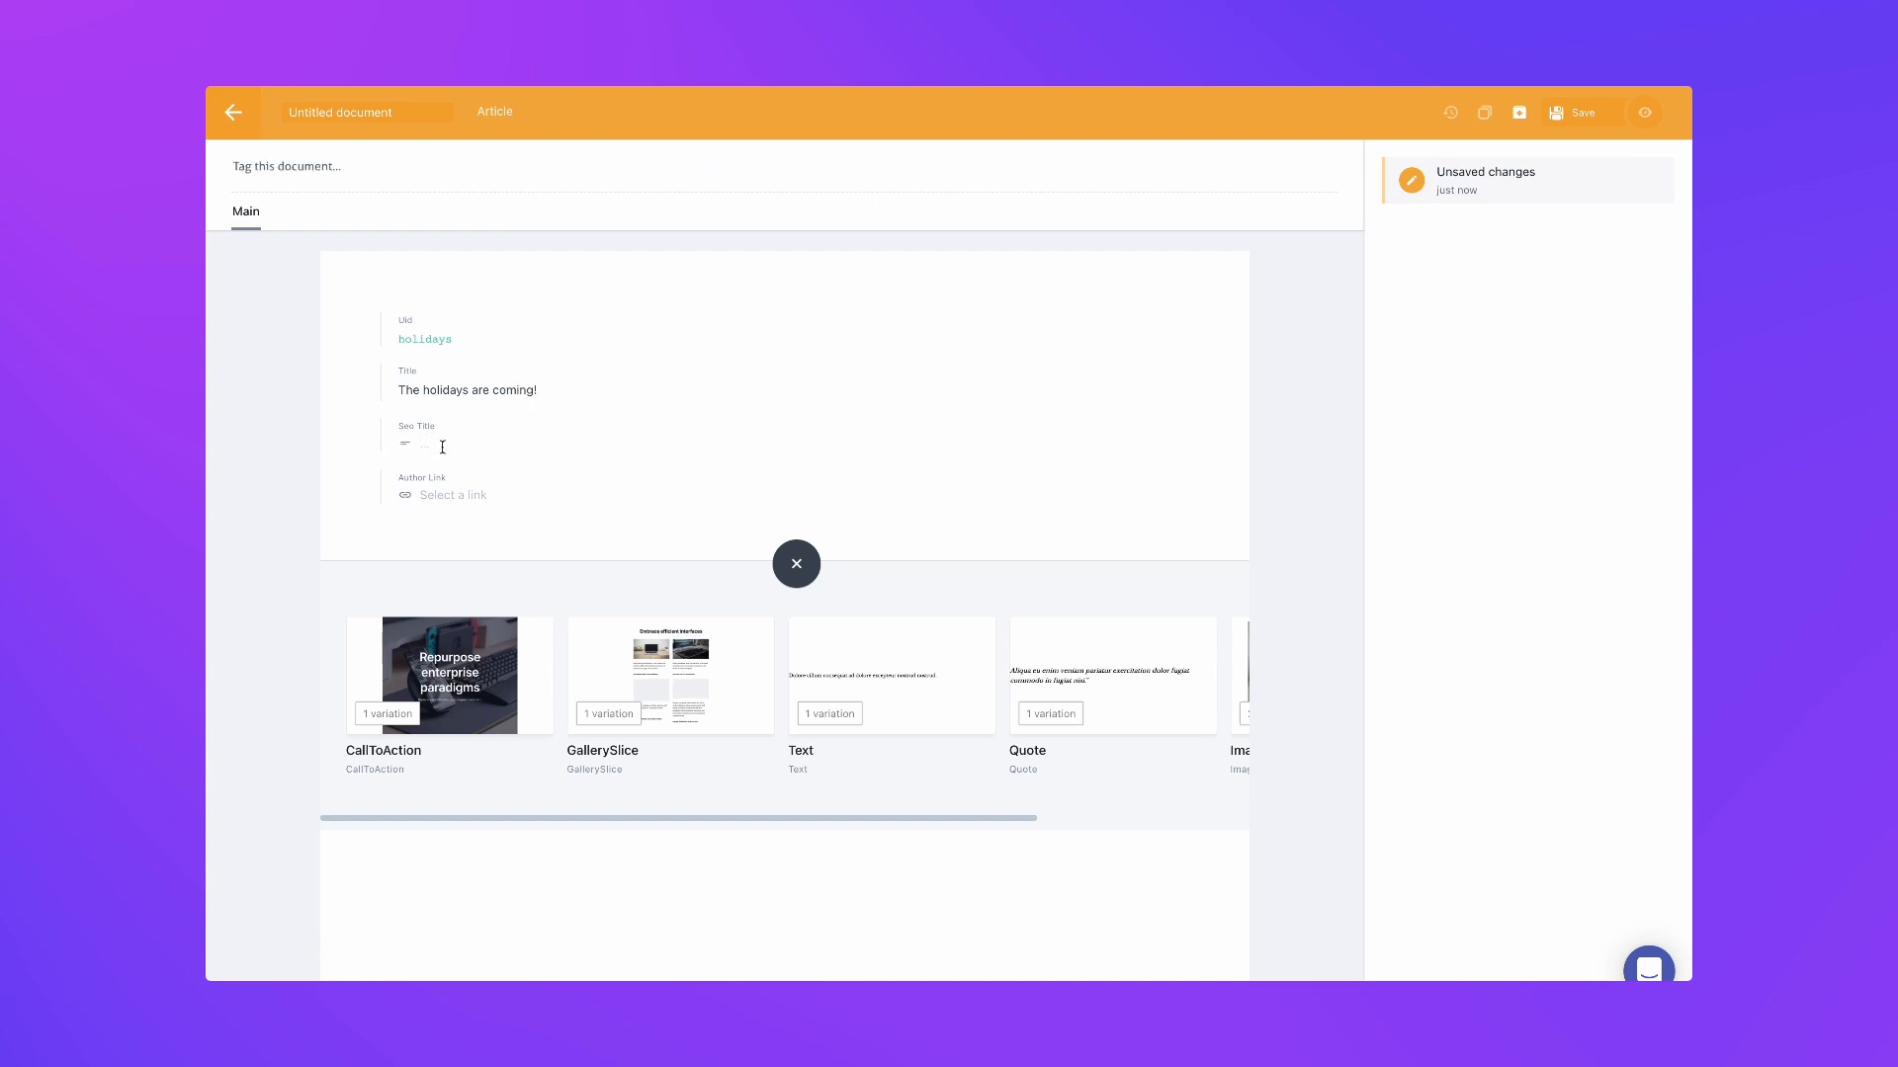
pyautogui.write('June Holidays')
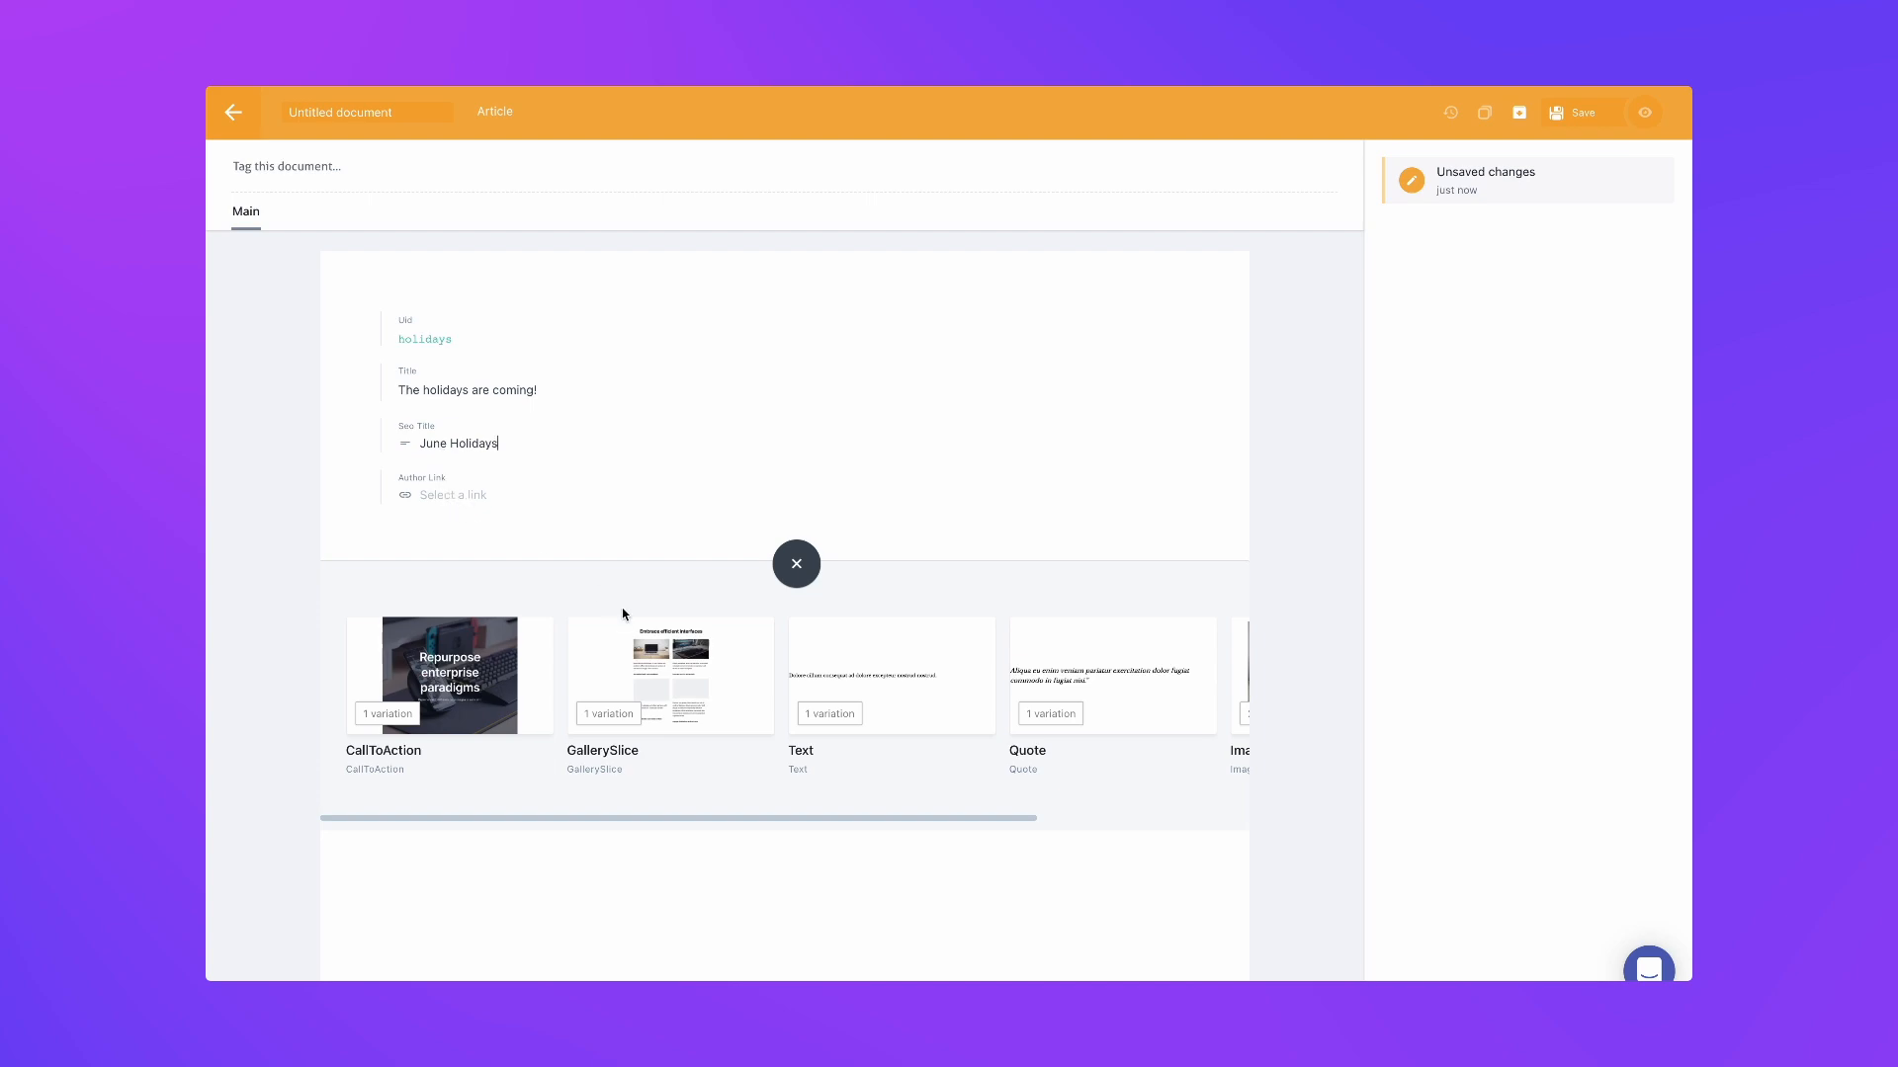
# Step: Add a CallToAction slice to the article and begin its text content
pyautogui.click(448, 676)
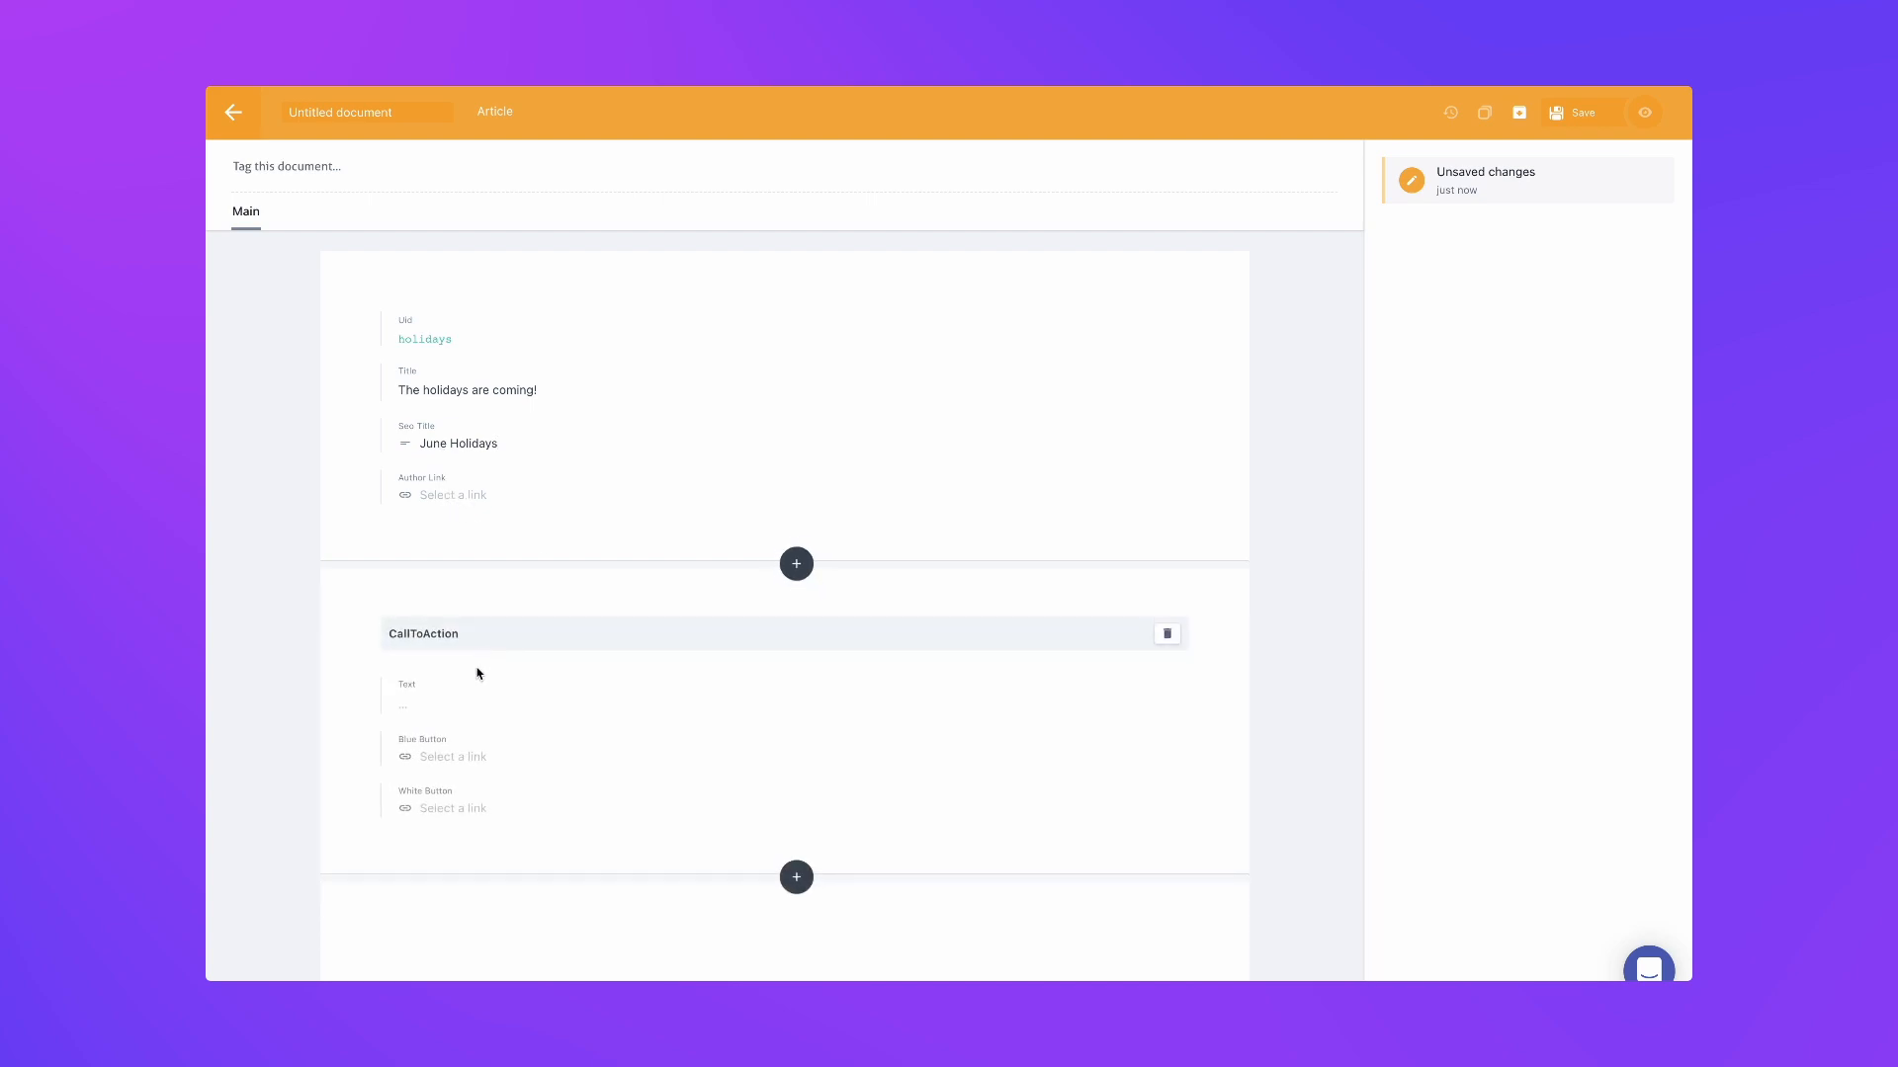
pyautogui.click(456, 704)
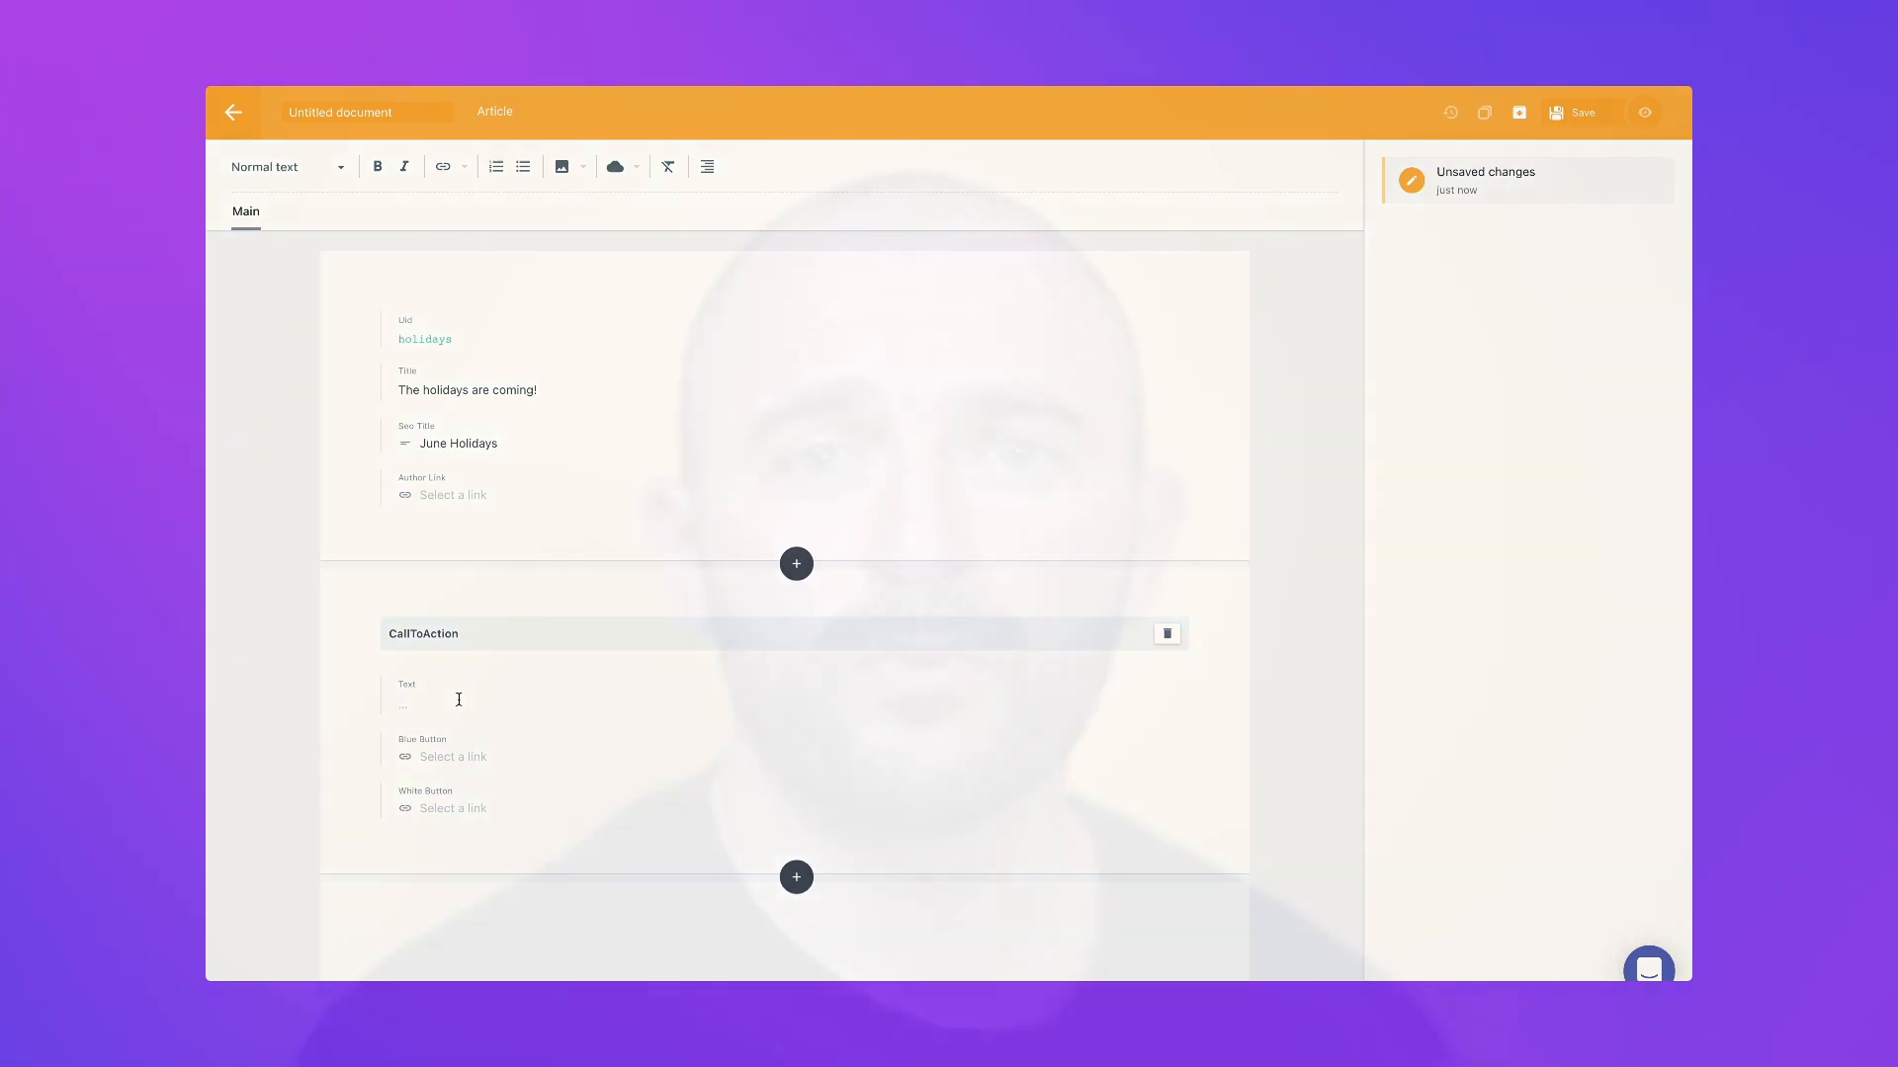